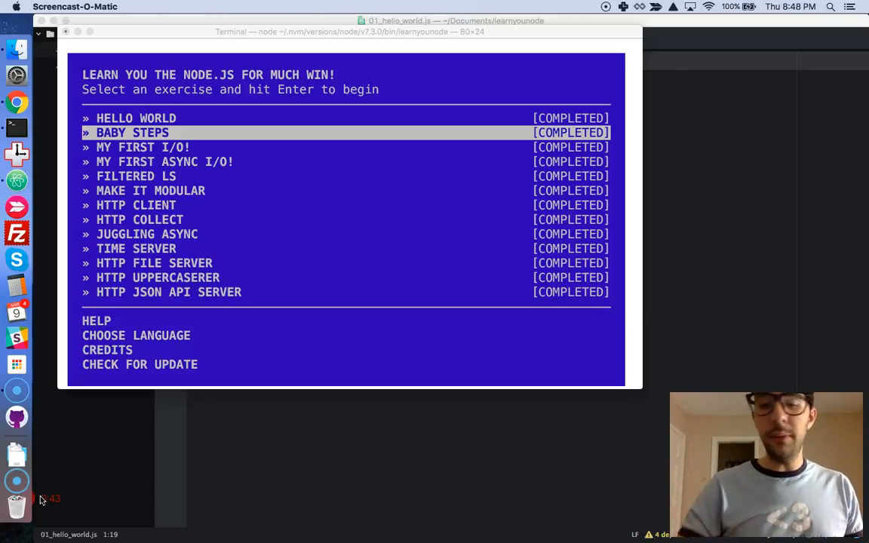
pyautogui.moveTo(187, 142)
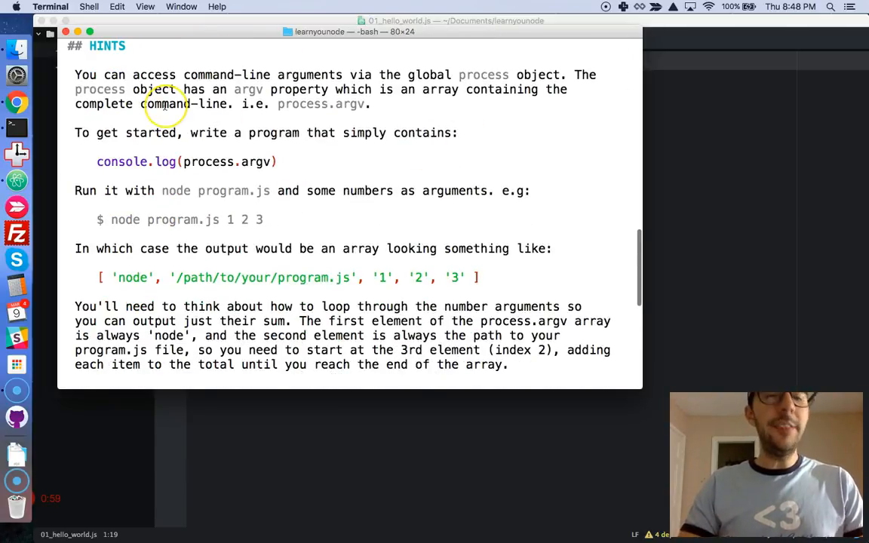
pyautogui.moveTo(91, 50)
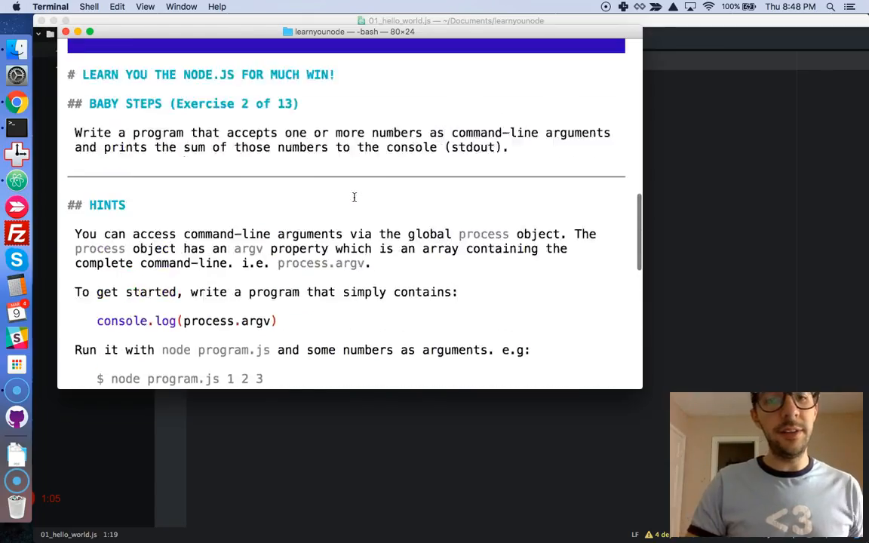
# Step: Scroll through the Baby Steps exercise text and its process.argv hints
pyautogui.scroll(-3)
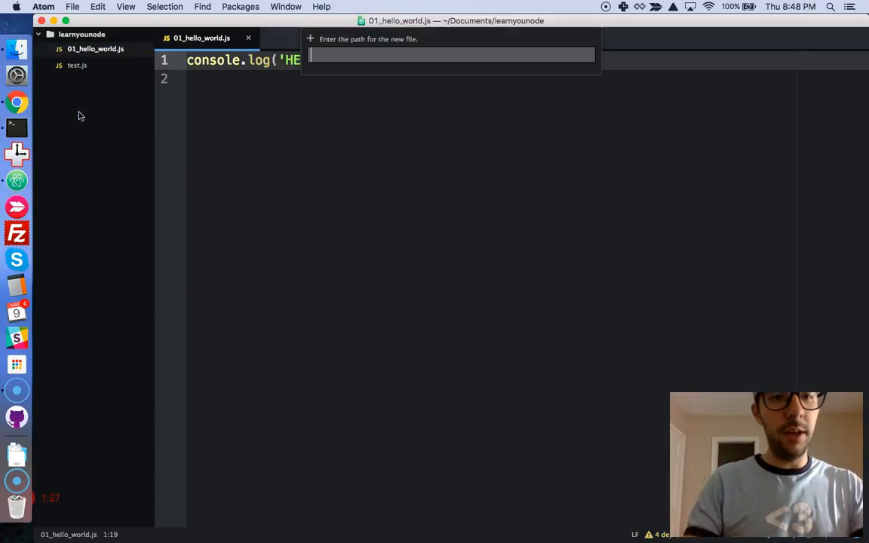
# Step: Name the new file 02_baby_steps.js and begin line 1 with process.argv
pyautogui.write('02')
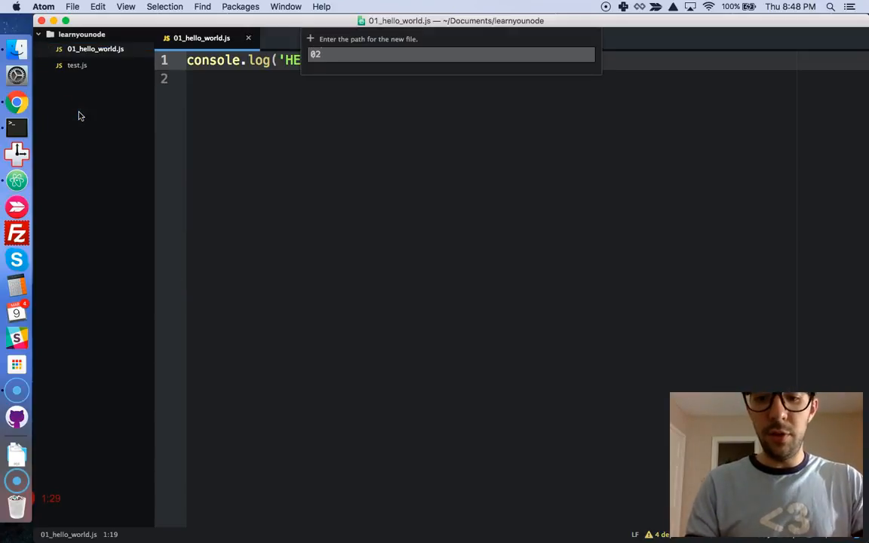
pyautogui.write('_baby')
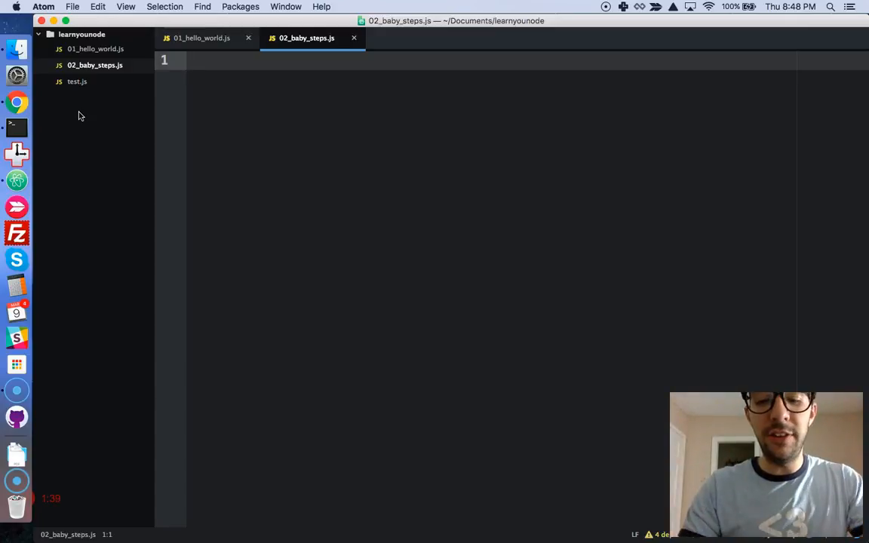
pyautogui.write('prco')
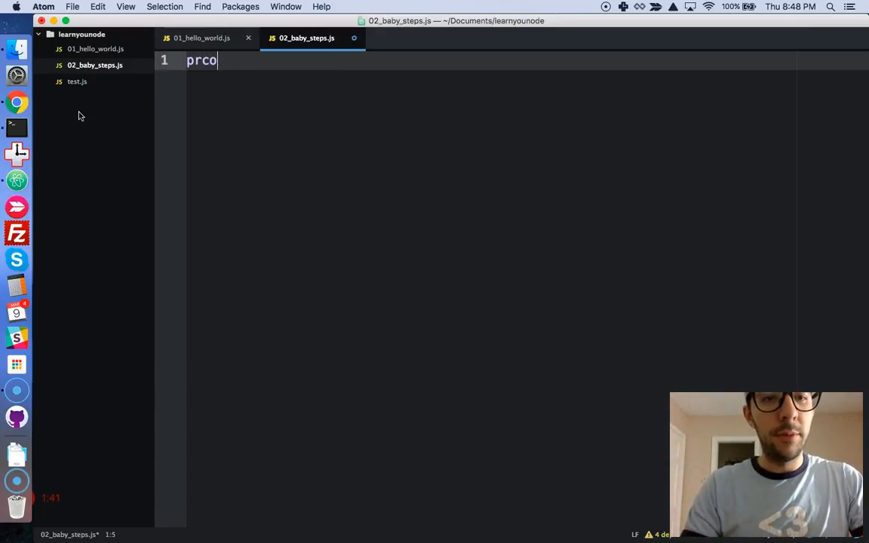
pyautogui.write('process.argv')
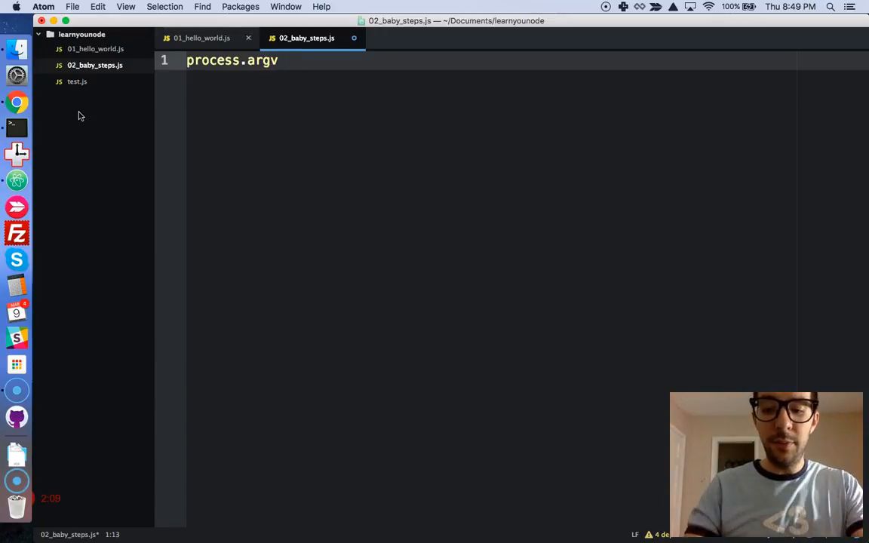
# Step: Replace the [2] index with .slice(2); so the arguments start from the third element
pyautogui.write('[2]')
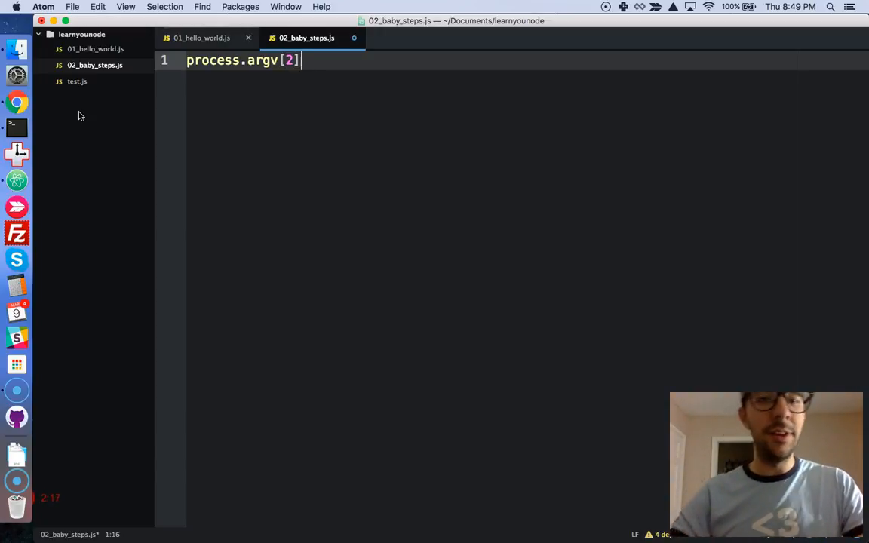
pyautogui.press('backspace')
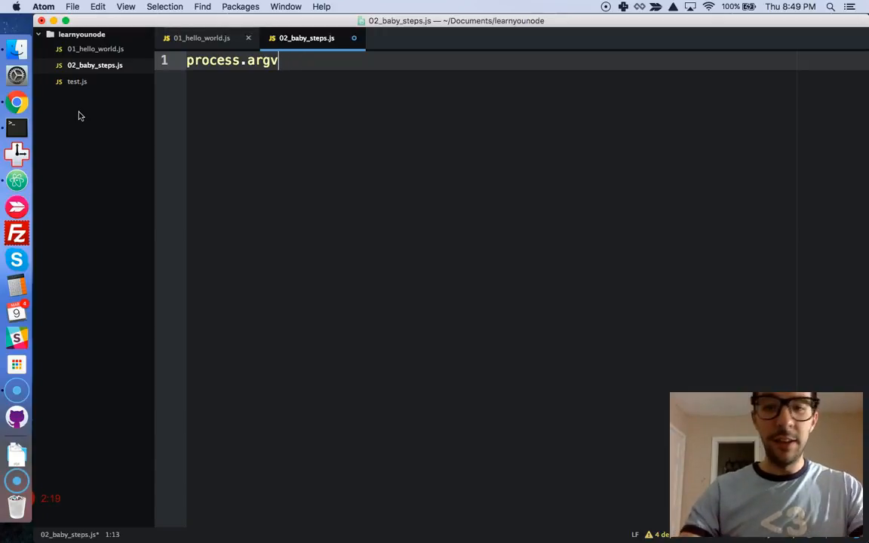
pyautogui.write('.slice')
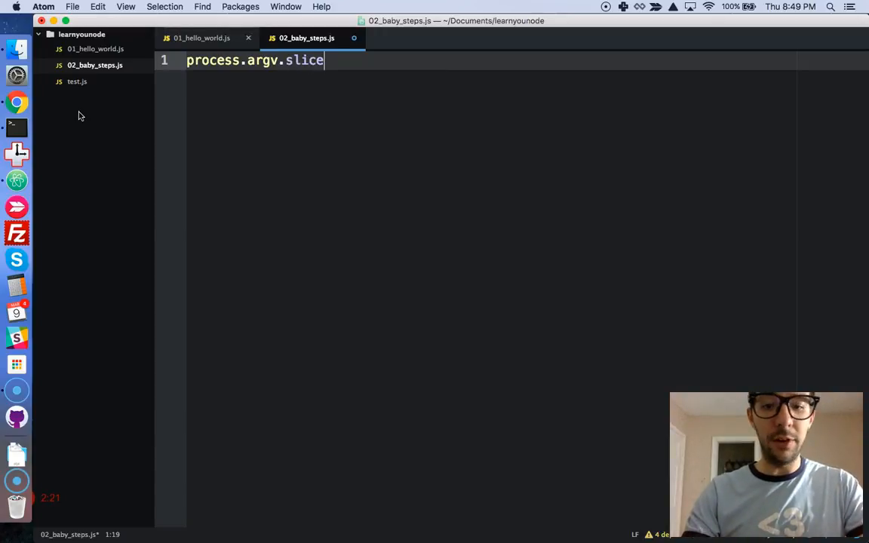
pyautogui.write('(2)')
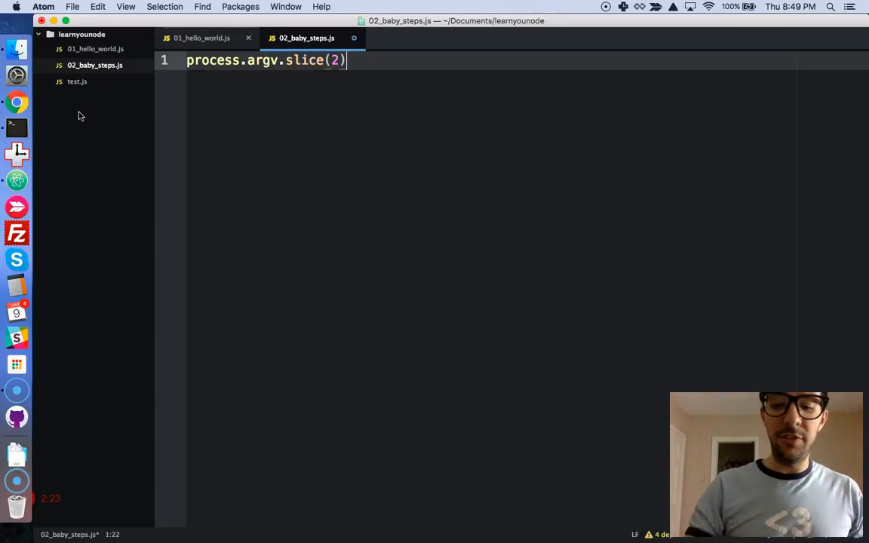
pyautogui.write(';')
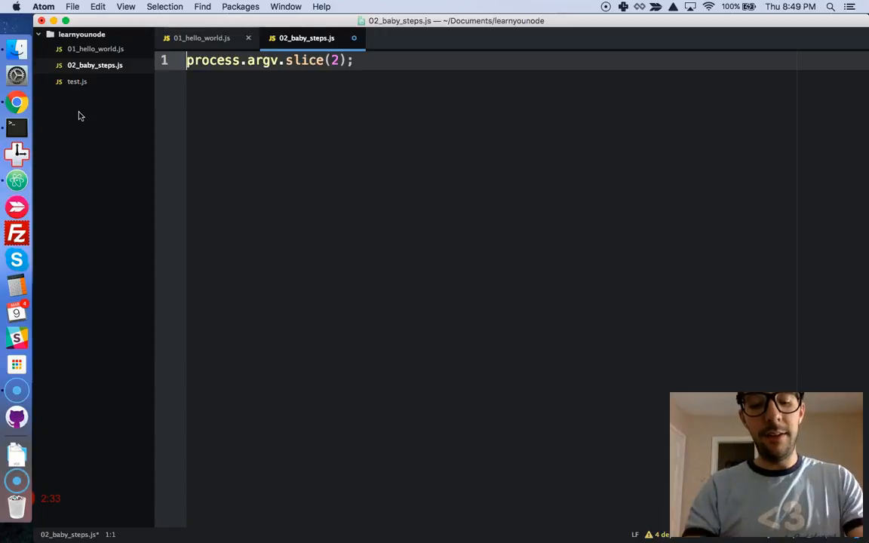
# Step: Assign the sliced arguments to const numbers and open blank lines below it
pyautogui.write('const')
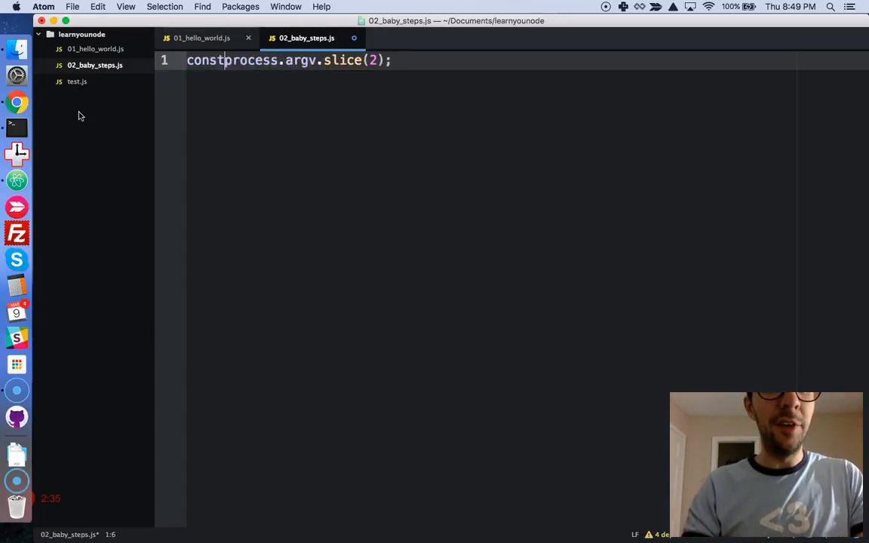
pyautogui.write('numbers')
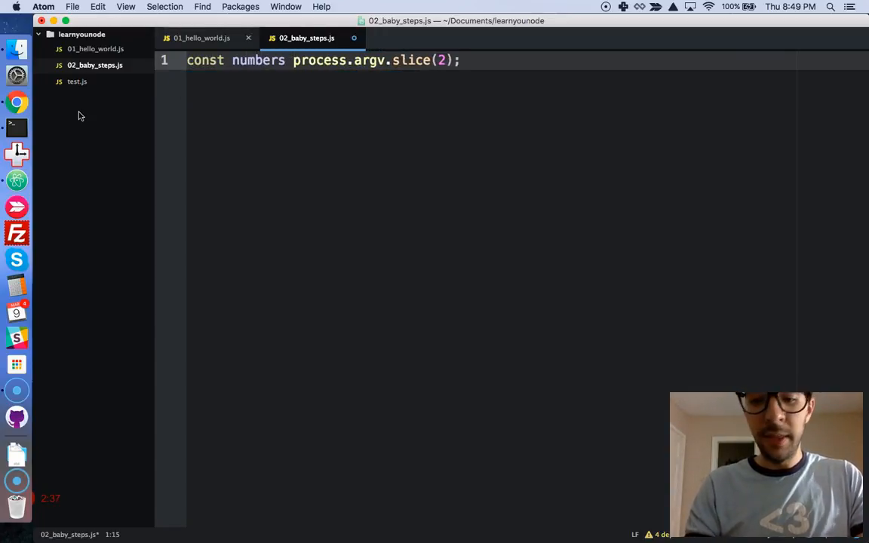
pyautogui.write('=')
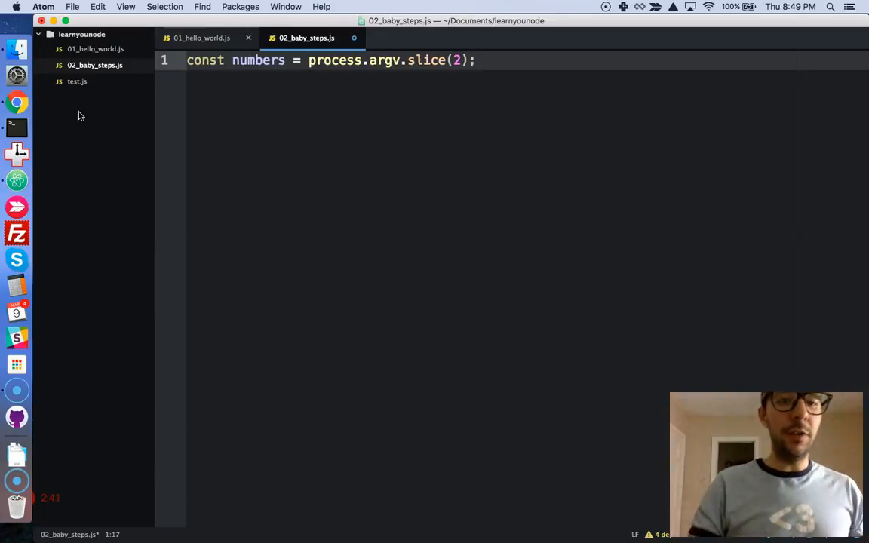
pyautogui.doubleClick(205, 60)
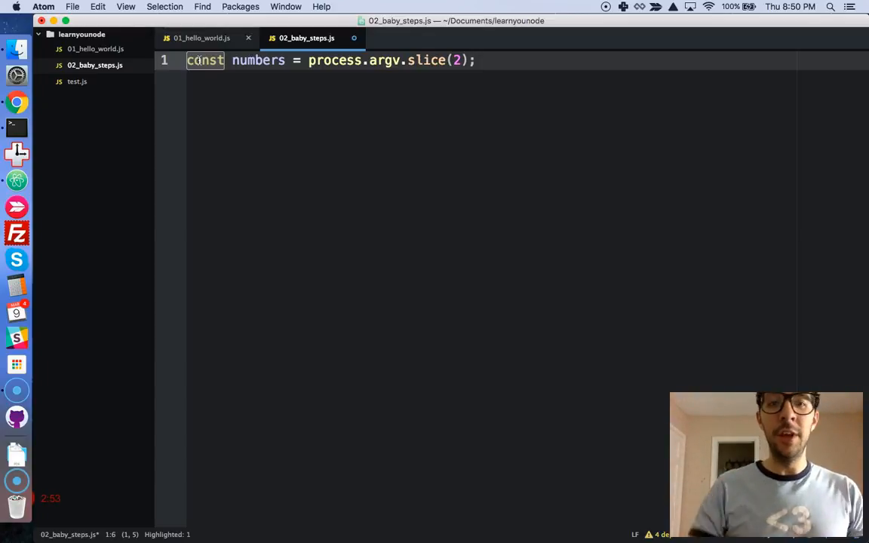
pyautogui.doubleClick(258, 60)
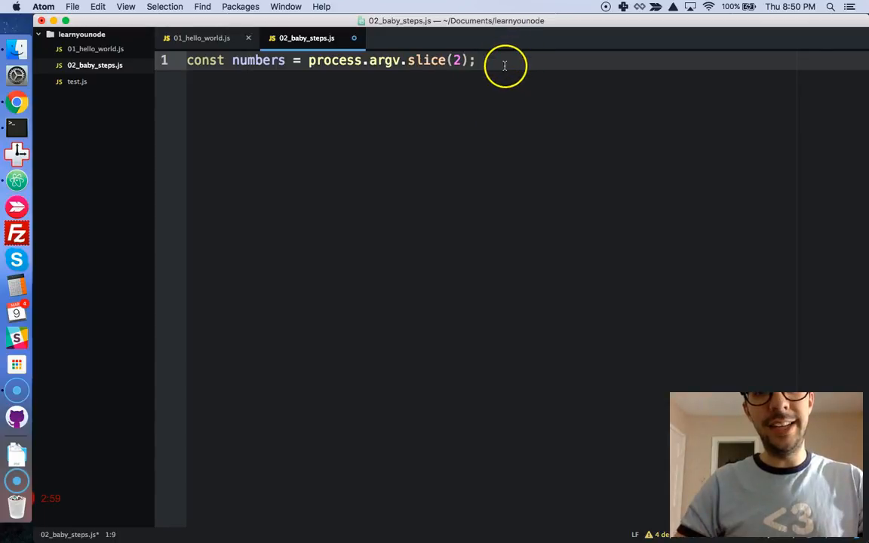
pyautogui.click(477, 61)
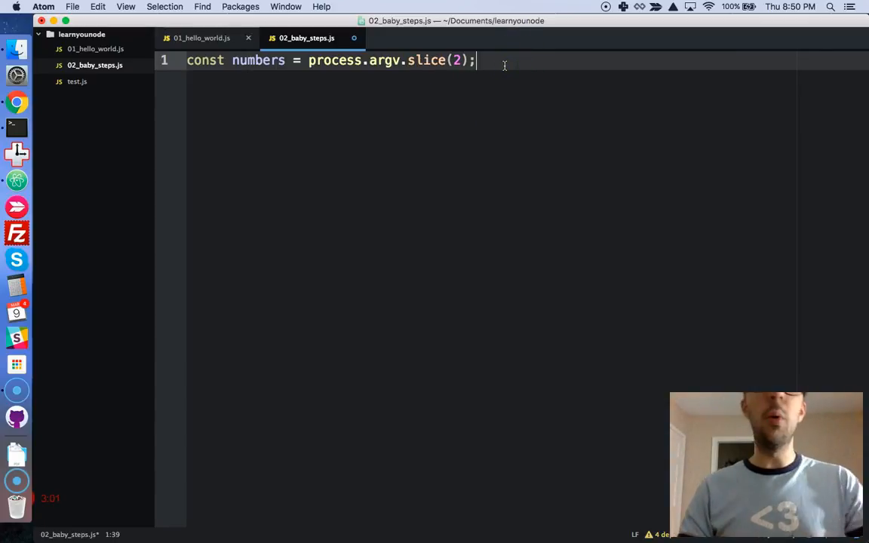
pyautogui.press('Enter')
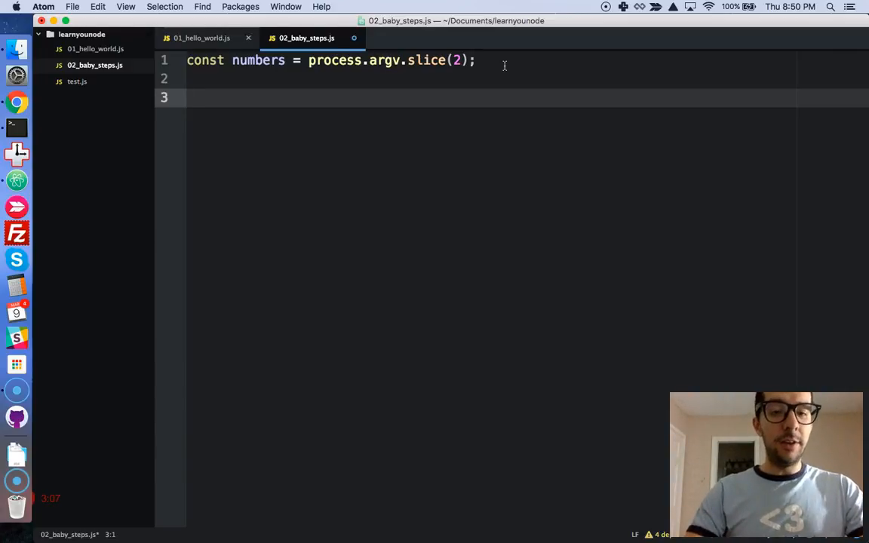
pyautogui.doubleClick(258, 60)
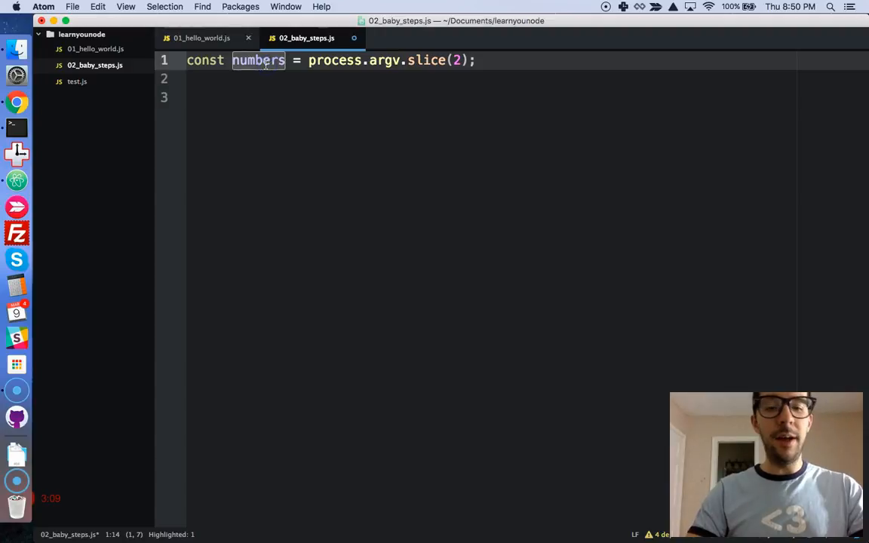
pyautogui.moveTo(242, 115)
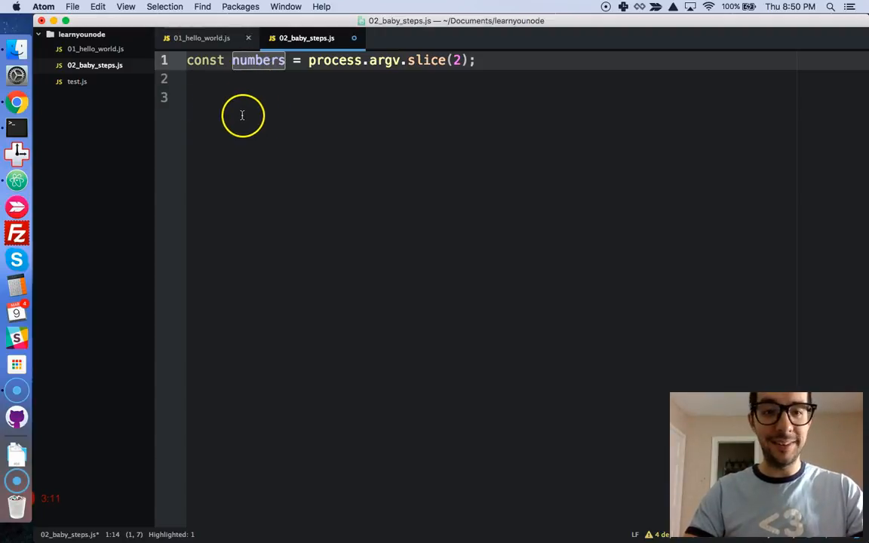
# Step: Start const result = numbers.reduce(...) with a callback taking (acc, num)
pyautogui.write('const')
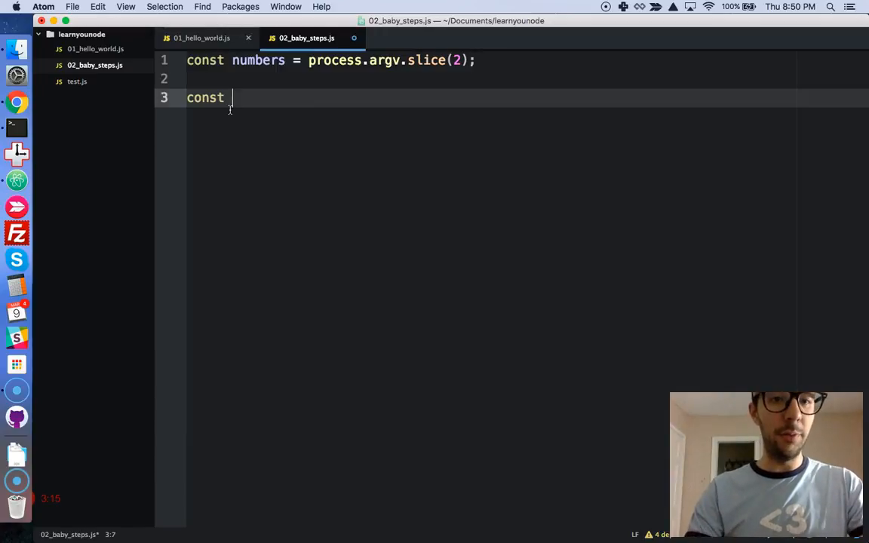
pyautogui.write('result =')
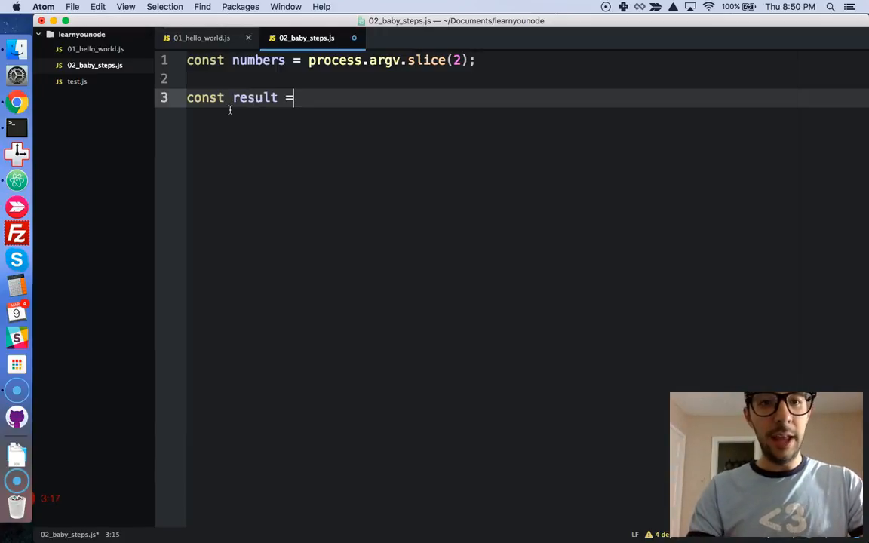
pyautogui.write('numbers.red')
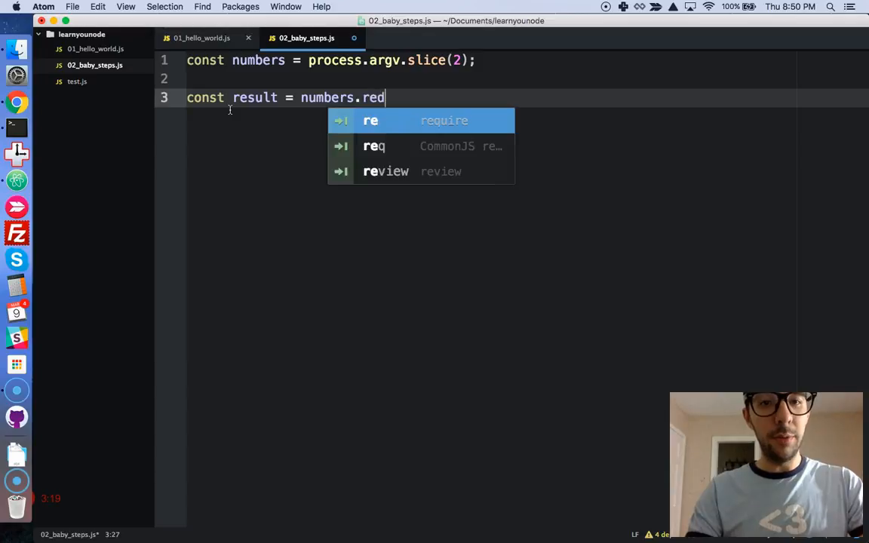
pyautogui.write('uce()')
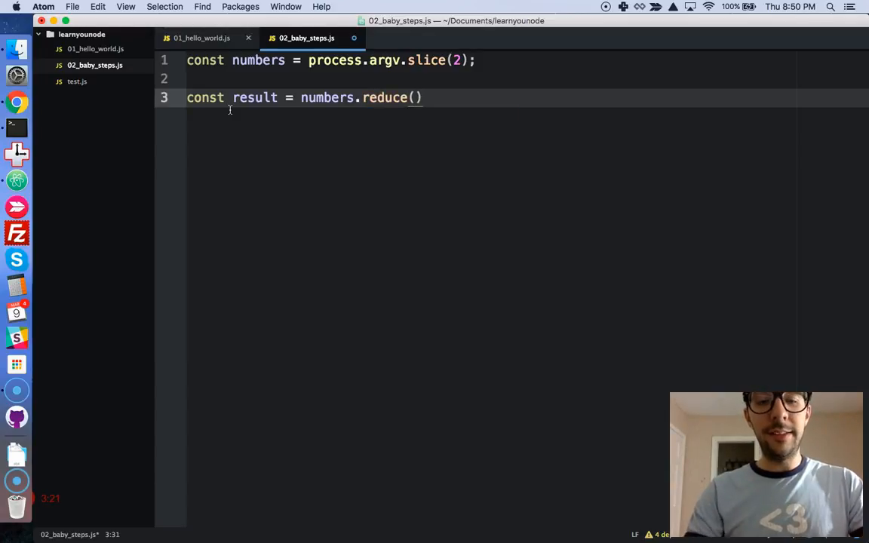
pyautogui.write('function')
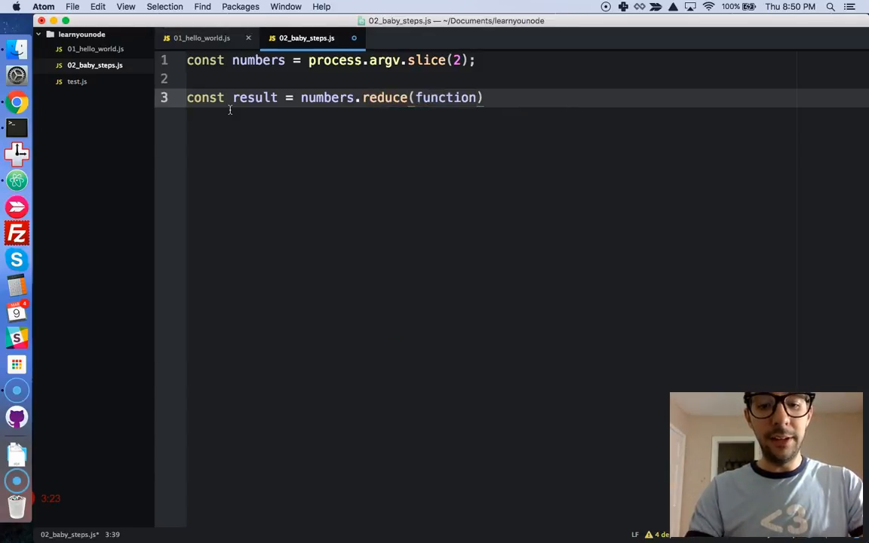
pyautogui.write('(acc,')
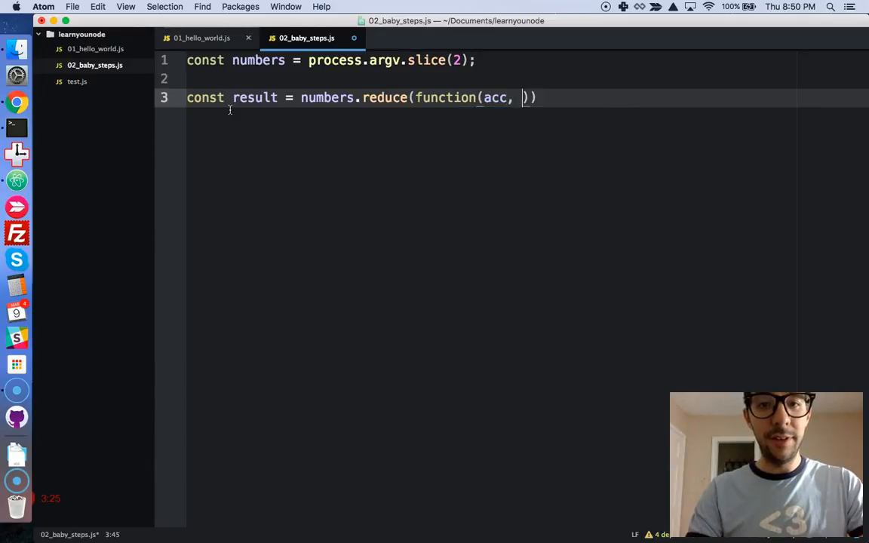
pyautogui.write('num')
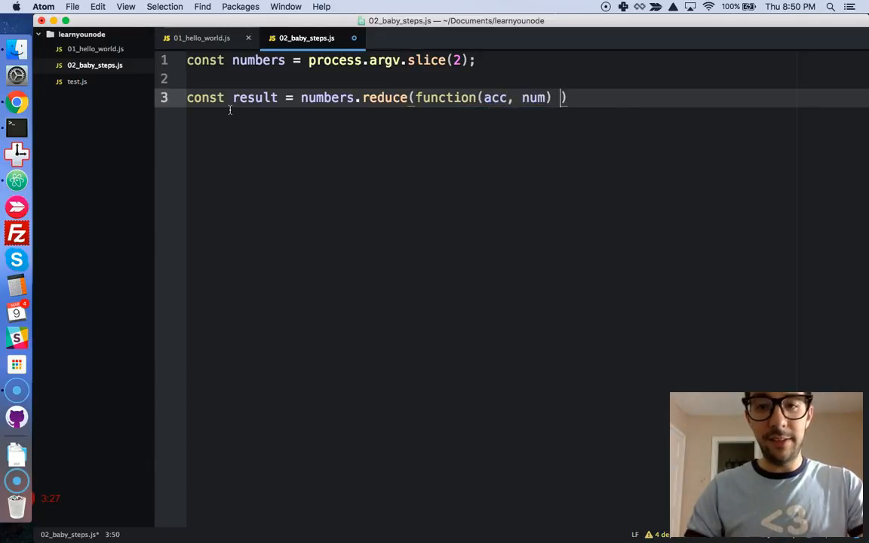
pyautogui.write('{')
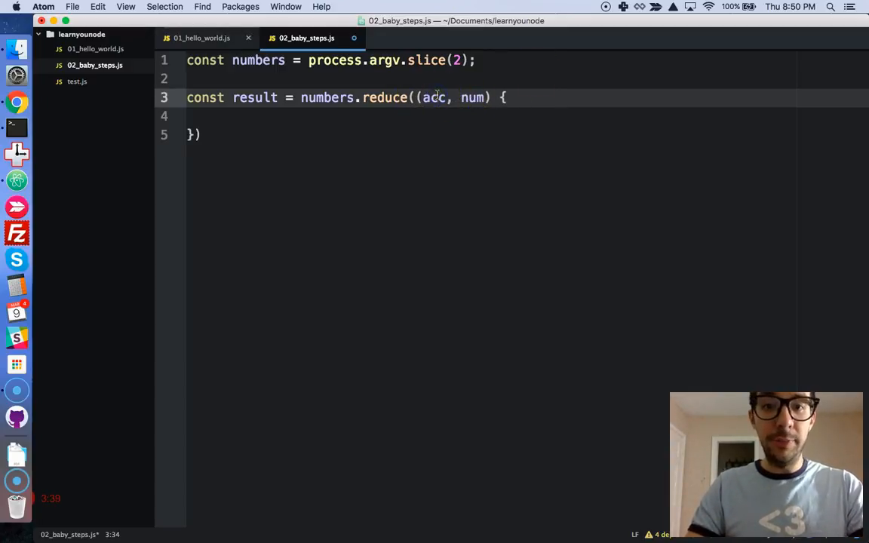
# Step: Make the callback an arrow function returning acc + num, with initial value 0
pyautogui.doubleClick(474, 96)
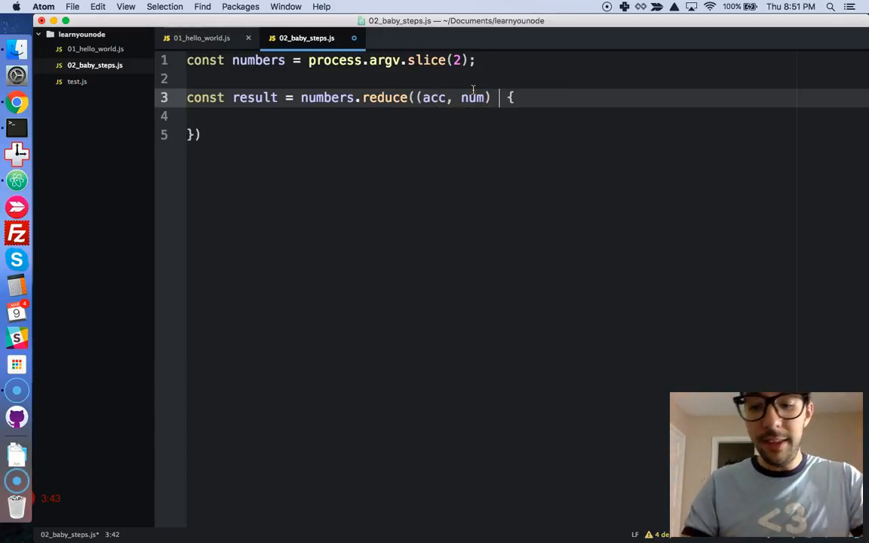
pyautogui.write('=>')
pyautogui.click(524, 134)
pyautogui.write(';')
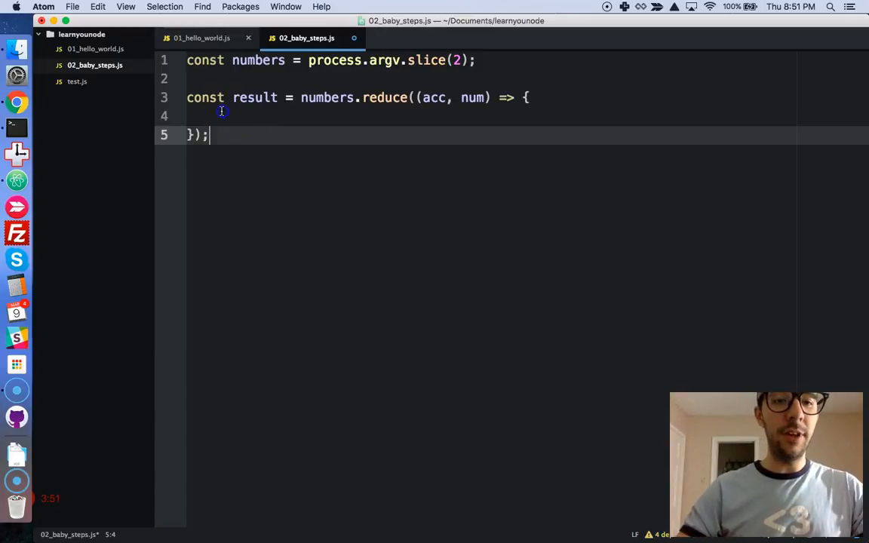
pyautogui.write('return')
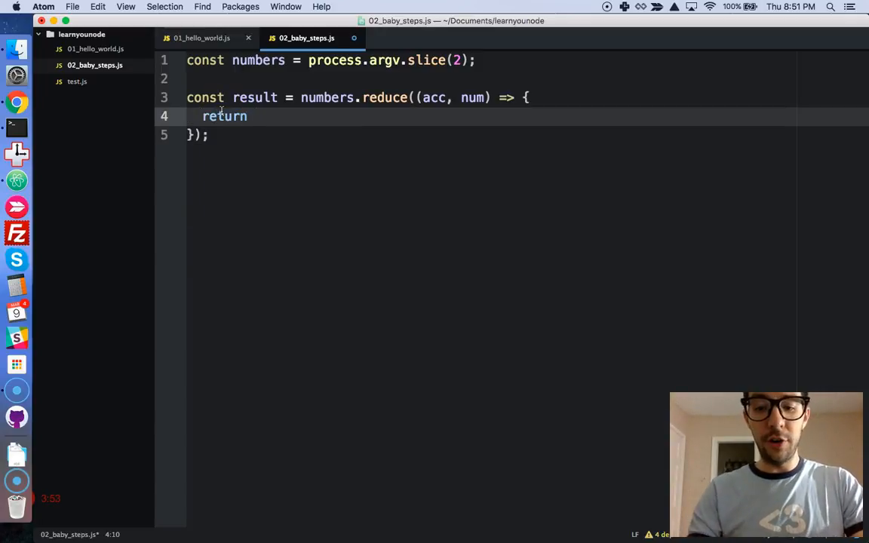
pyautogui.write('acc +')
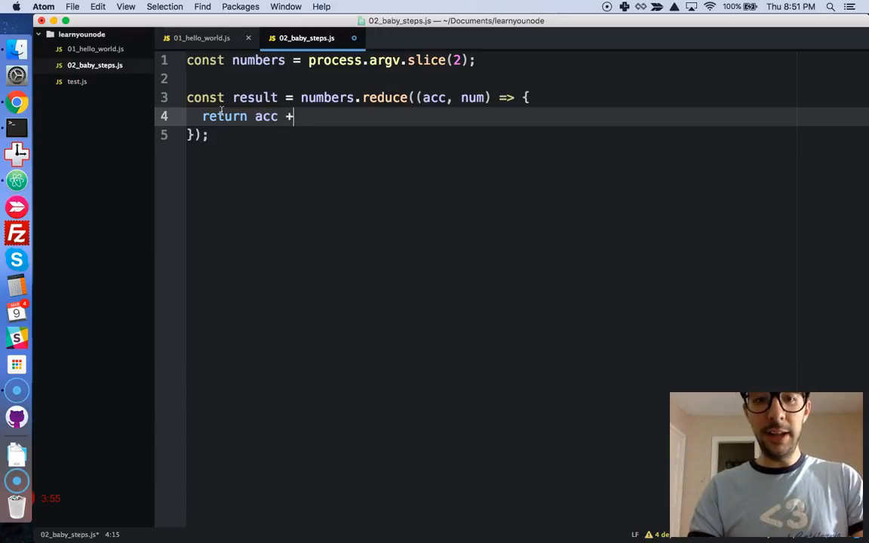
pyautogui.write('num;')
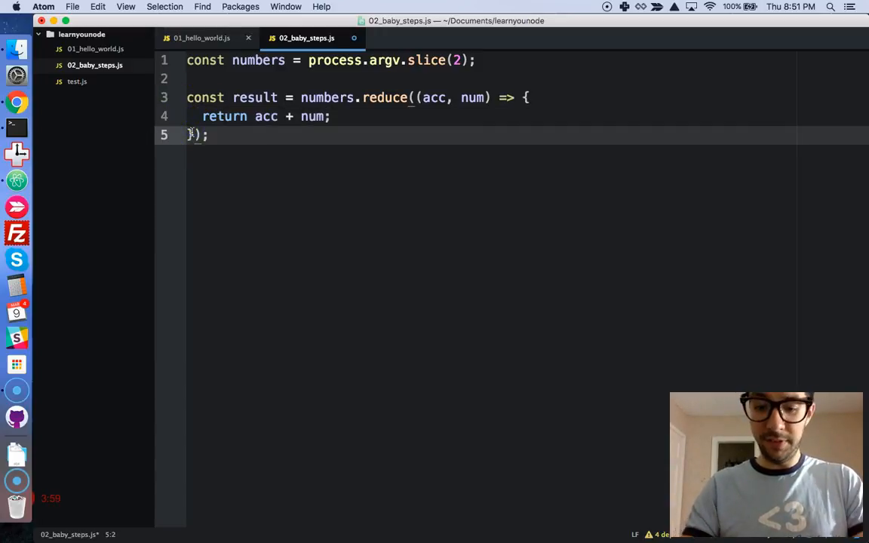
pyautogui.write(', 0')
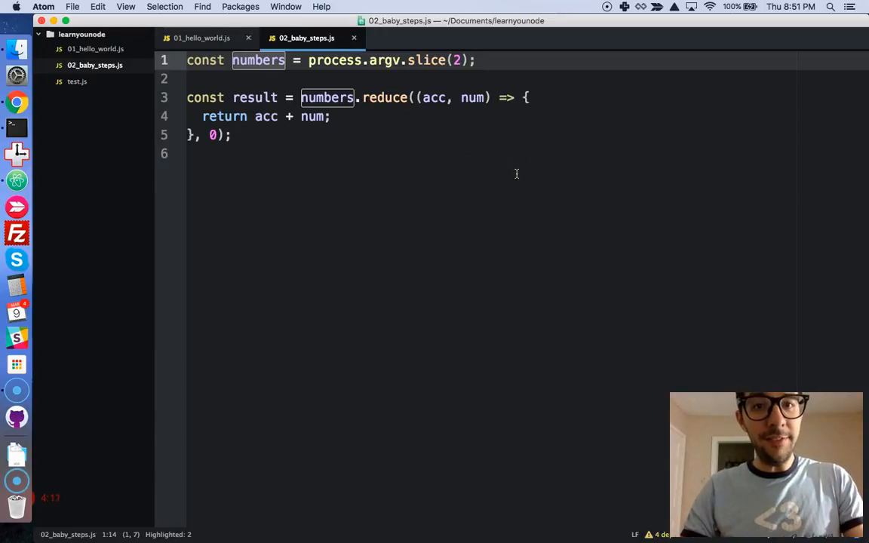
# Step: Run learnyounode verify 02_baby_steps.js, adding a unary + to coerce num to a number
pyautogui.click(16, 126)
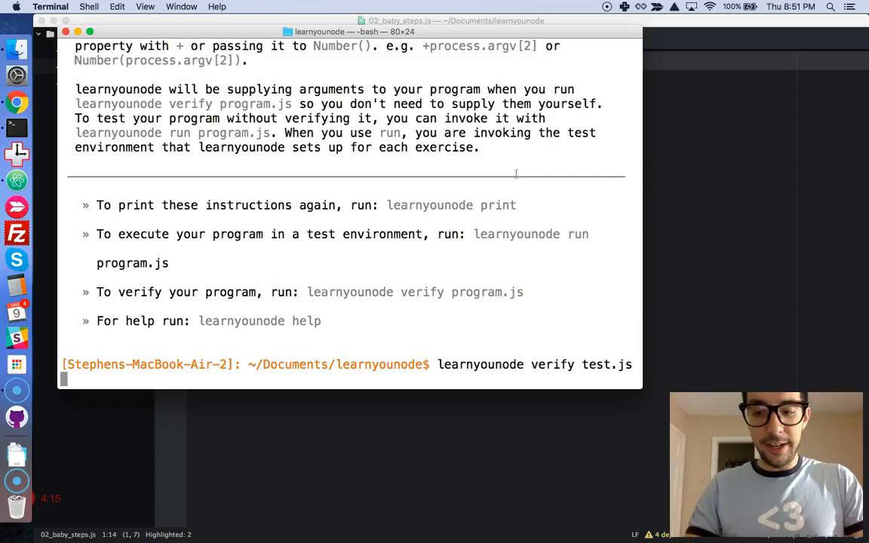
pyautogui.press('backspace')
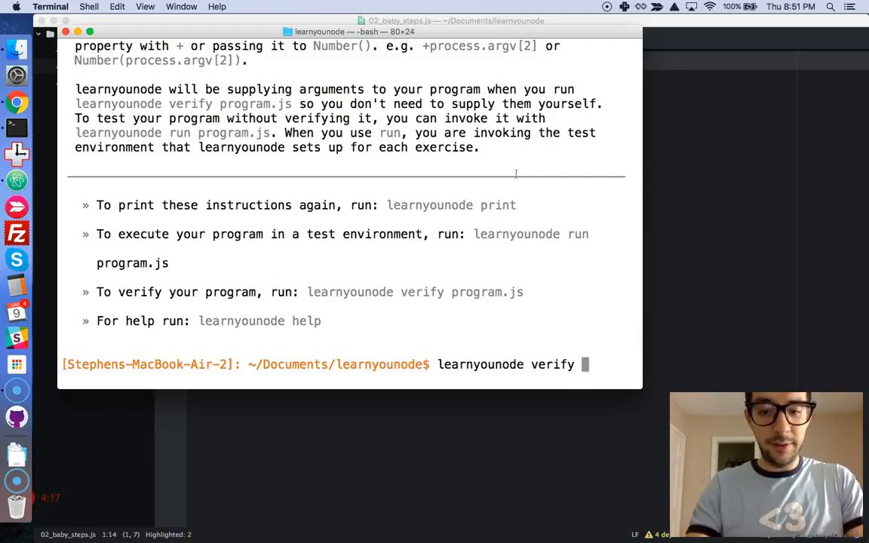
pyautogui.write('02_baby_steps.js')
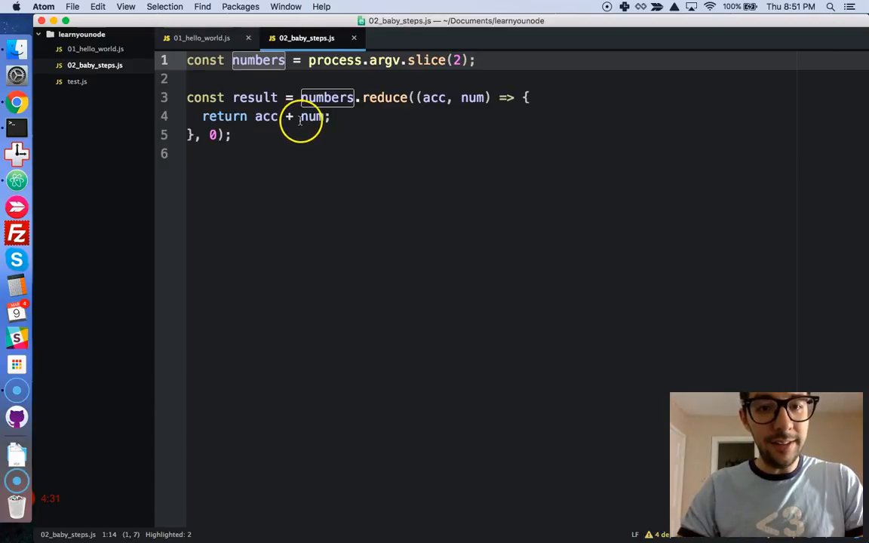
pyautogui.write('+')
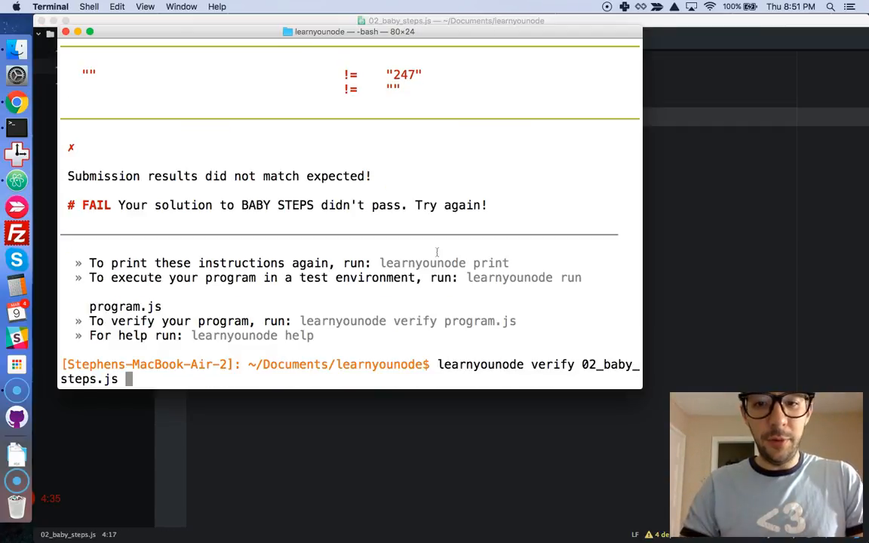
pyautogui.press('Enter')
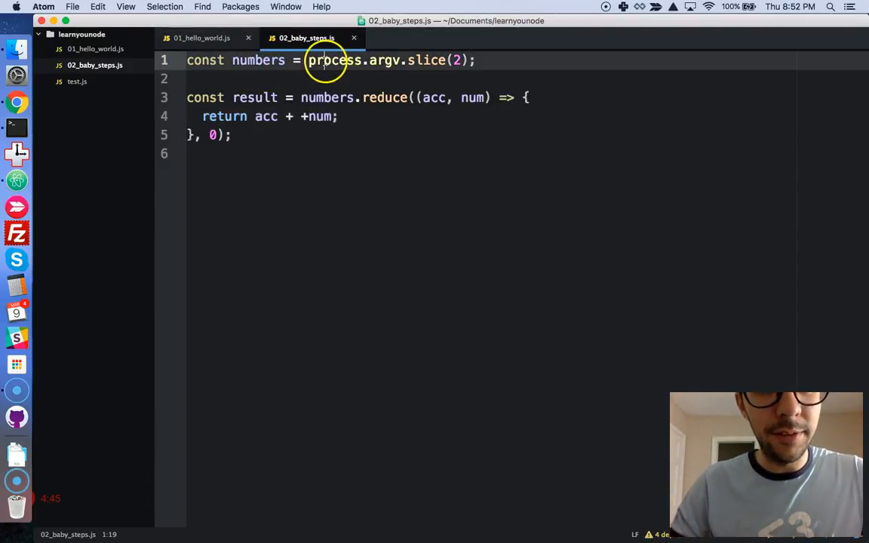
pyautogui.moveTo(423, 61)
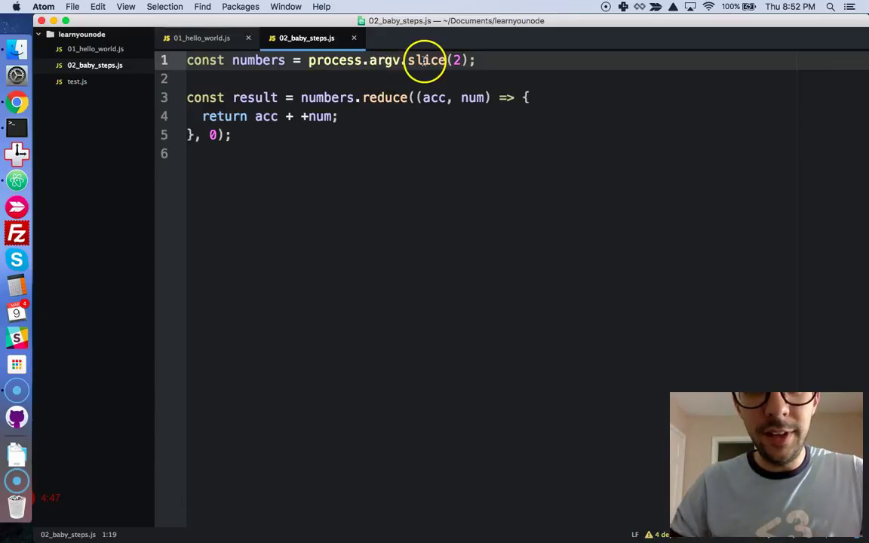
# Step: Add console.log(result); at the end of the file to print the sum
pyautogui.click(332, 97)
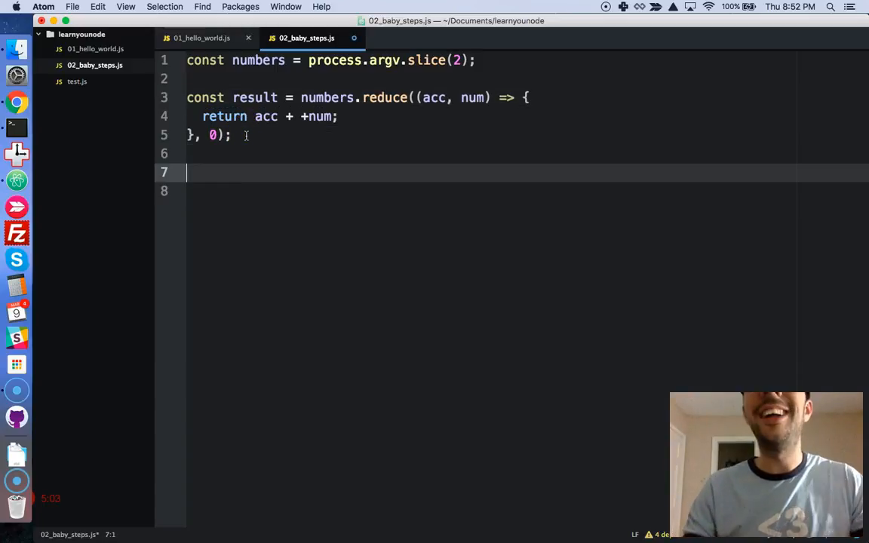
pyautogui.write('console')
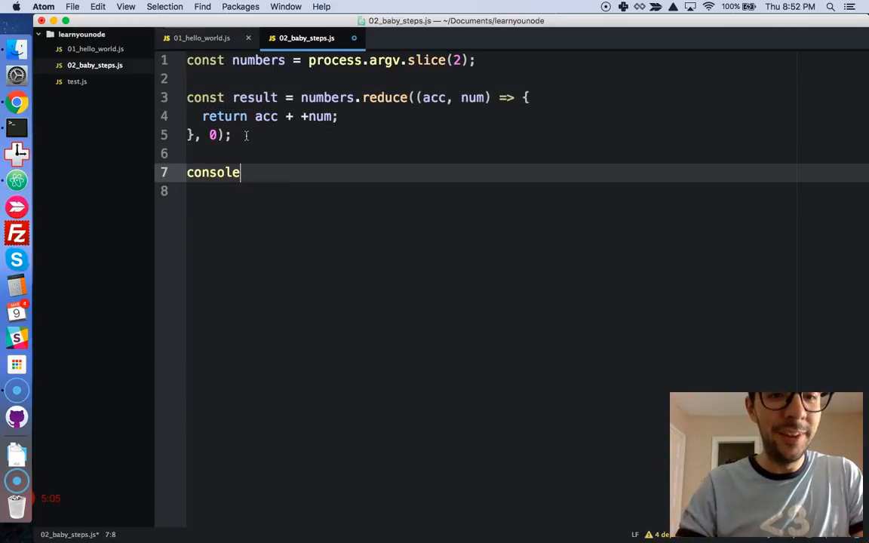
pyautogui.write('.log(result')
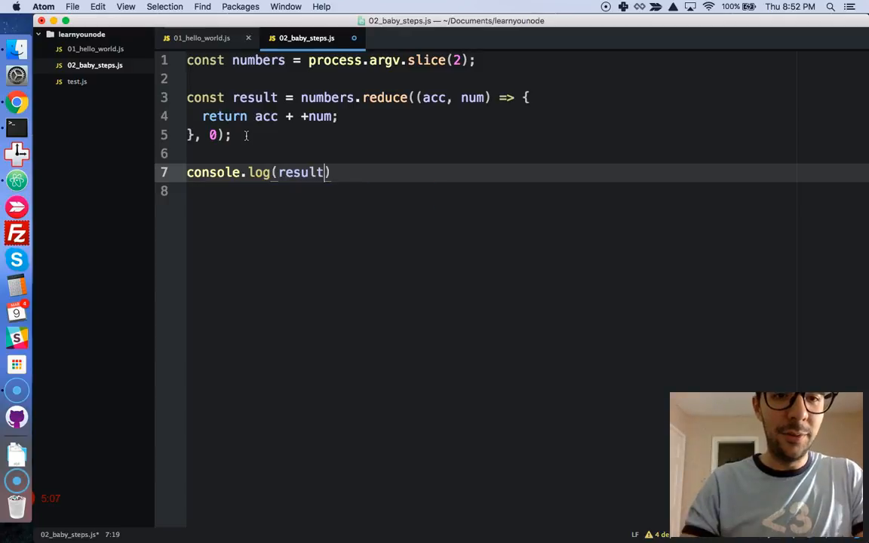
pyautogui.write(');')
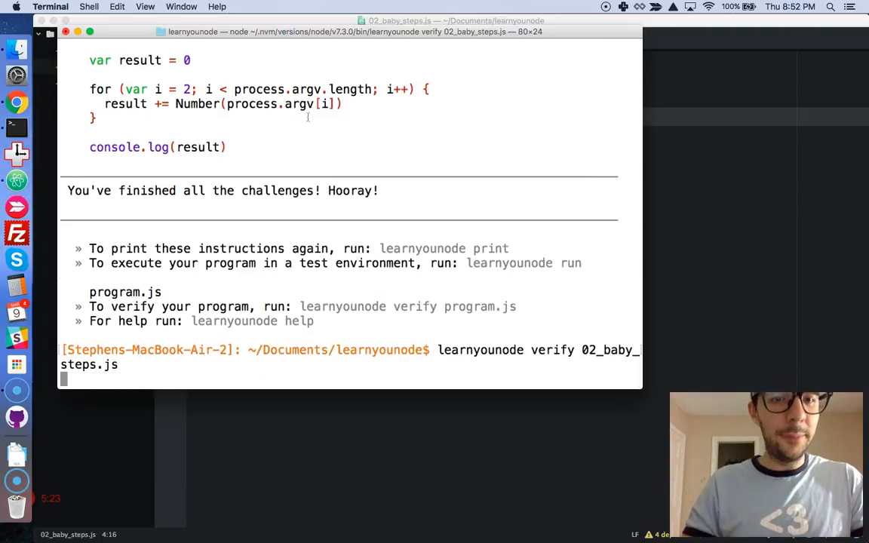
# Step: Rerun learnyounode verify 02_baby_steps.js without the conversion to show the concatenation failure
pyautogui.press('Return')
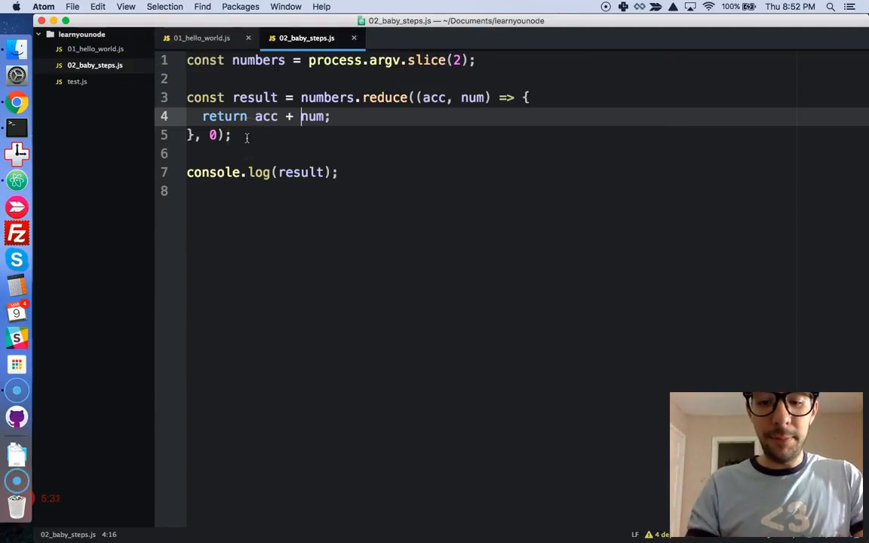
pyautogui.write('N')
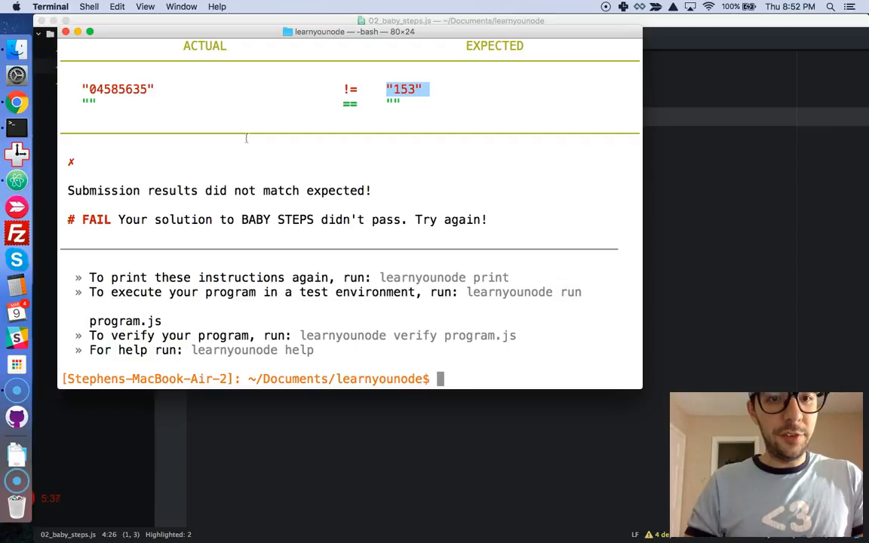
pyautogui.write('learnyounode verify 02_baby_steps.js')
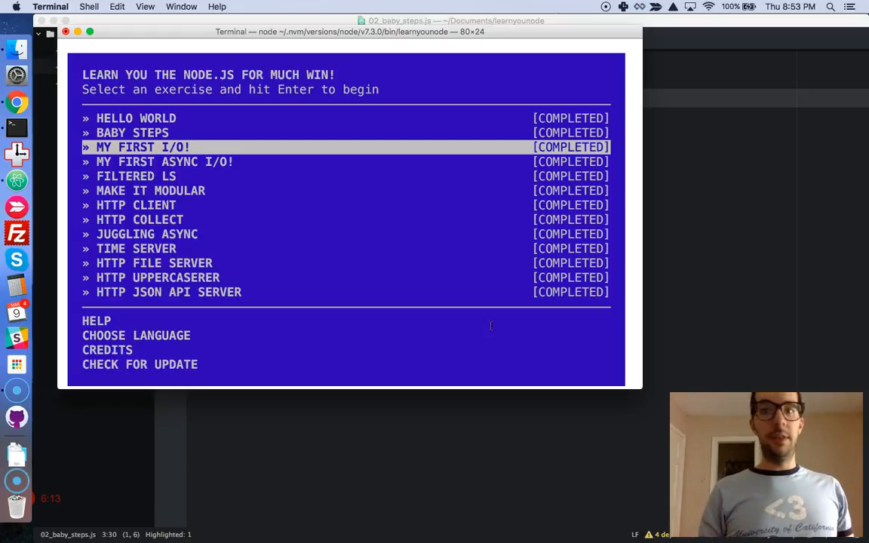
pyautogui.moveTo(74, 488)
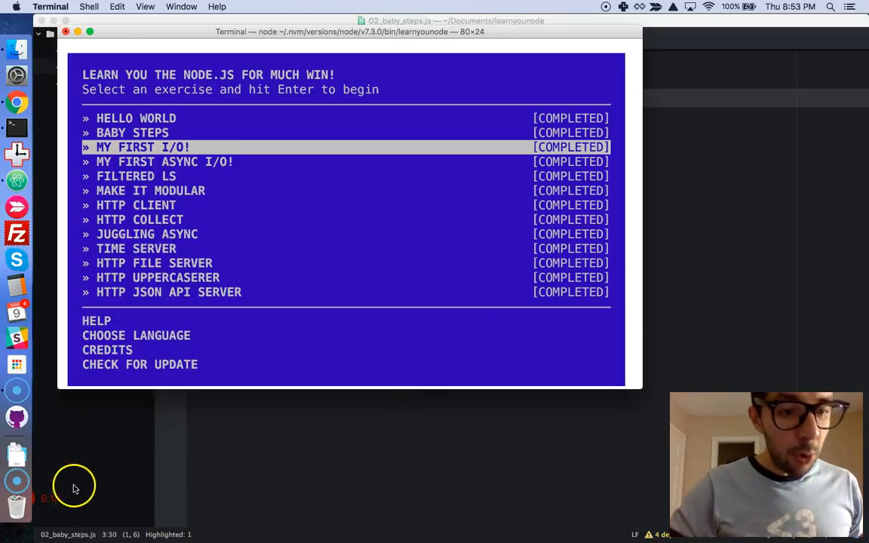